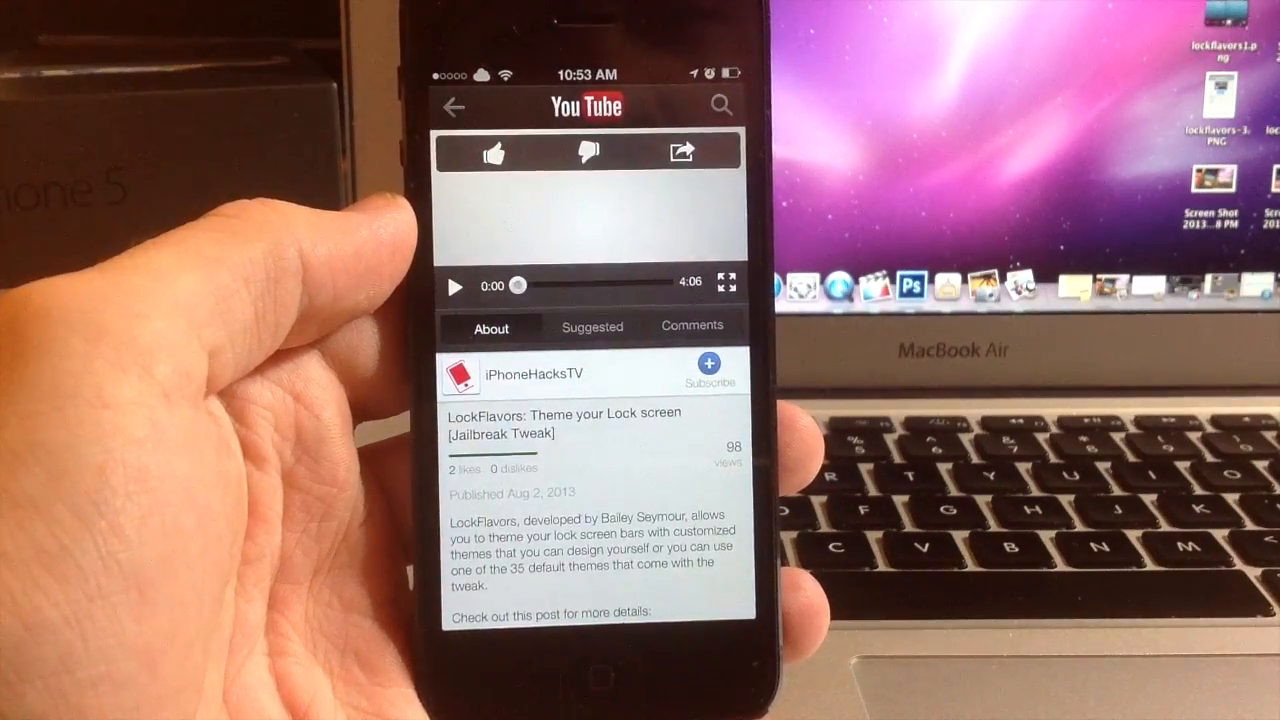
Step: Play the LockFlavors: Theme your Lock screen video until it passes the half-minute mark
{"action": "left_click", "coordinate": [456, 286]}
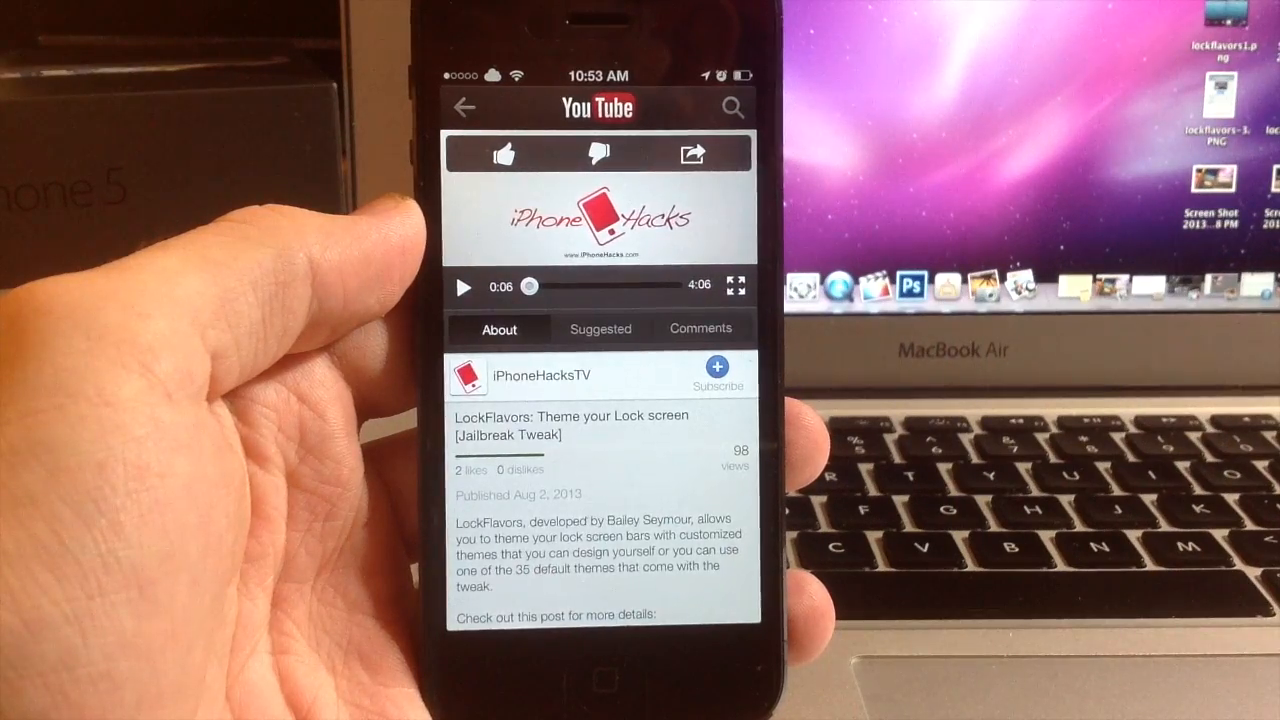
{"action": "left_click", "coordinate": [463, 286]}
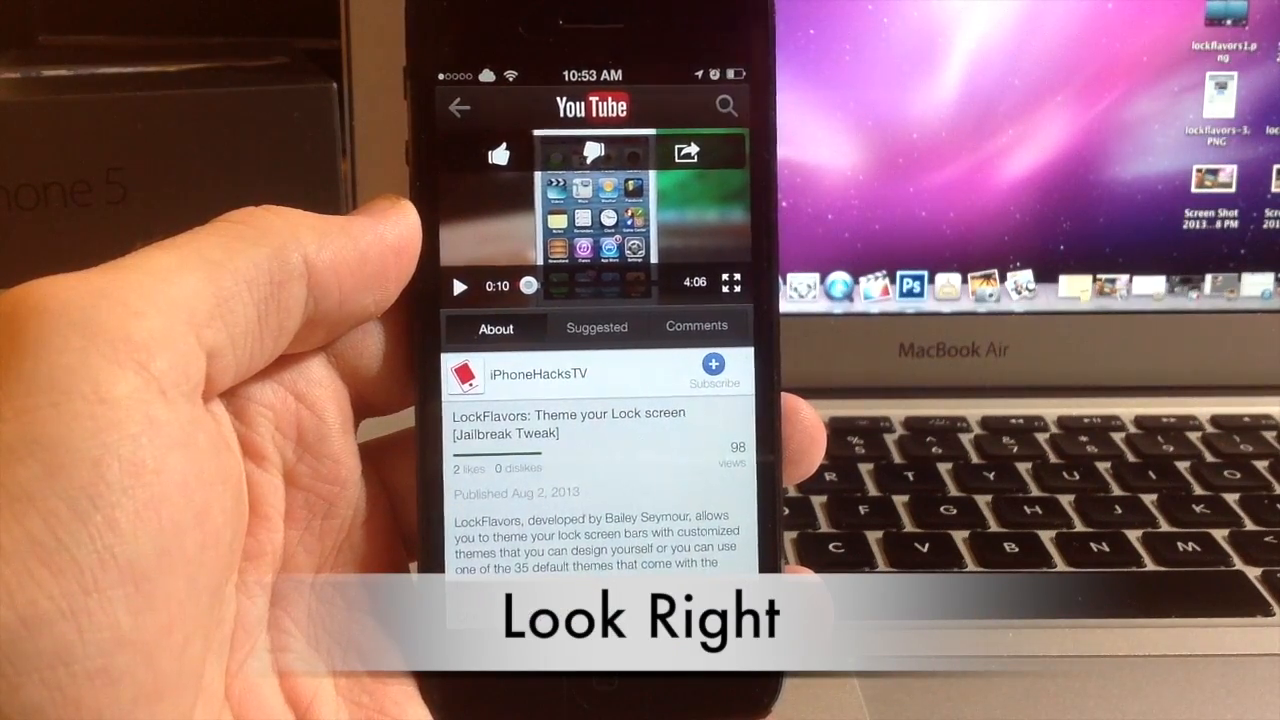
{"action": "left_click", "coordinate": [459, 285]}
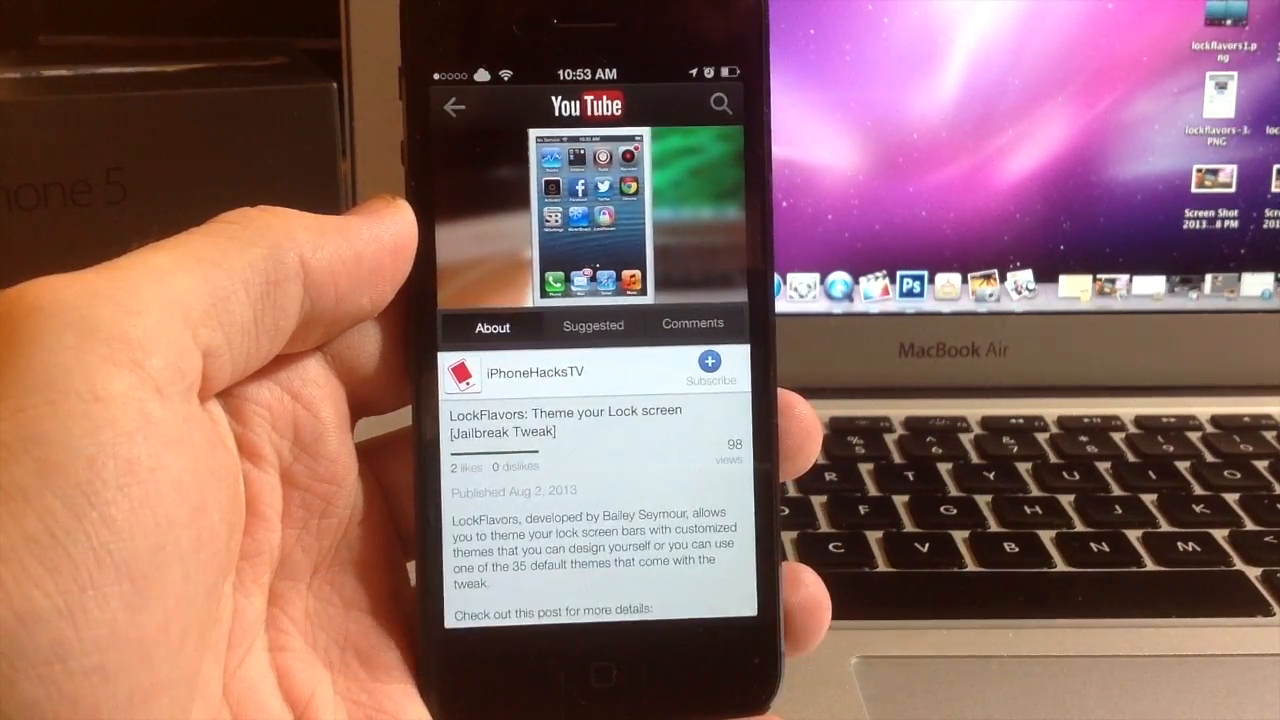
{"action": "left_click", "coordinate": [590, 220]}
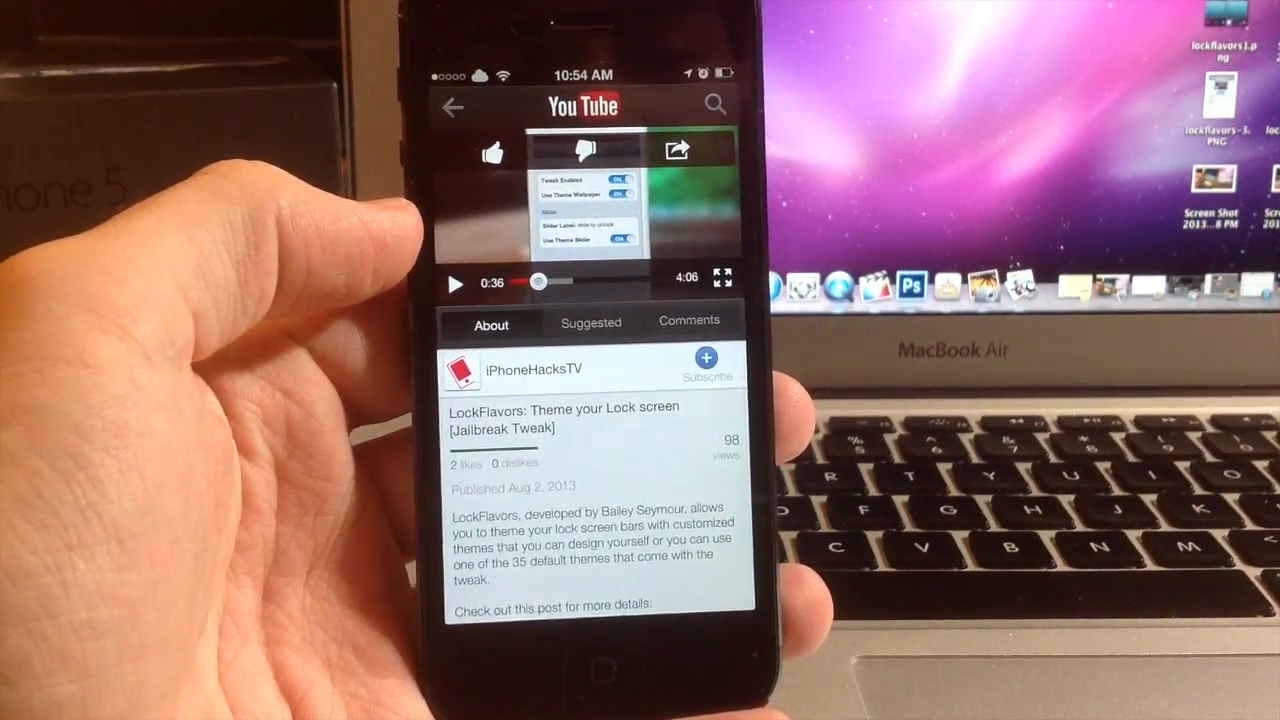
Step: Go from the LockFlavors video to the iPhoneHacksTV channel's Activity feed
{"action": "left_click", "coordinate": [456, 282]}
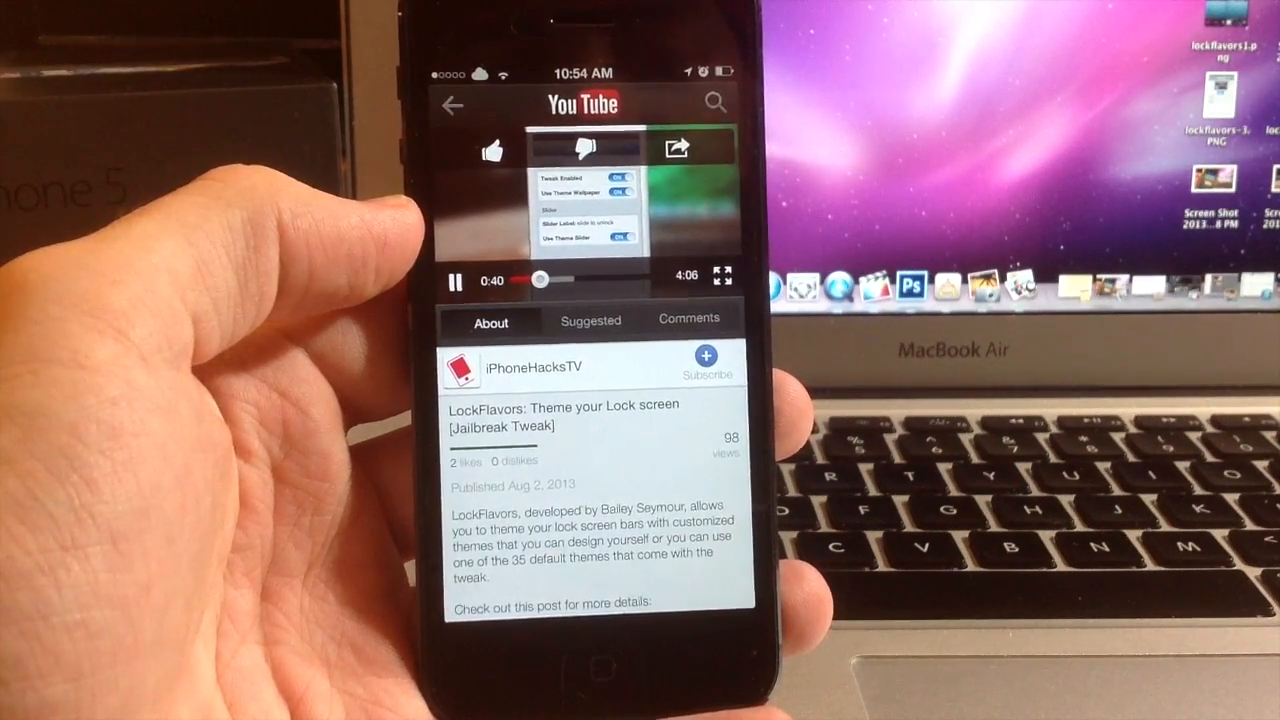
{"action": "left_click", "coordinate": [536, 367]}
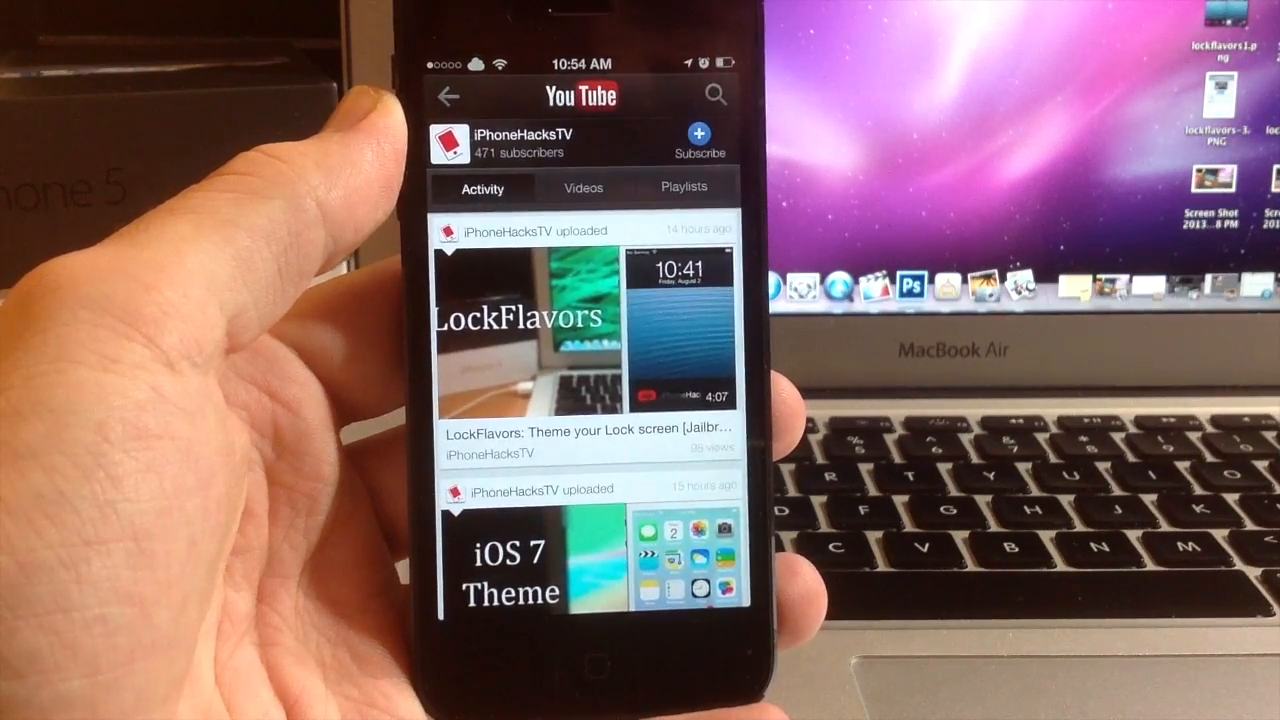
Step: Reopen the LockFlavors upload from the iPhoneHacksTV feed and play it from the start
{"action": "left_click", "coordinate": [560, 335]}
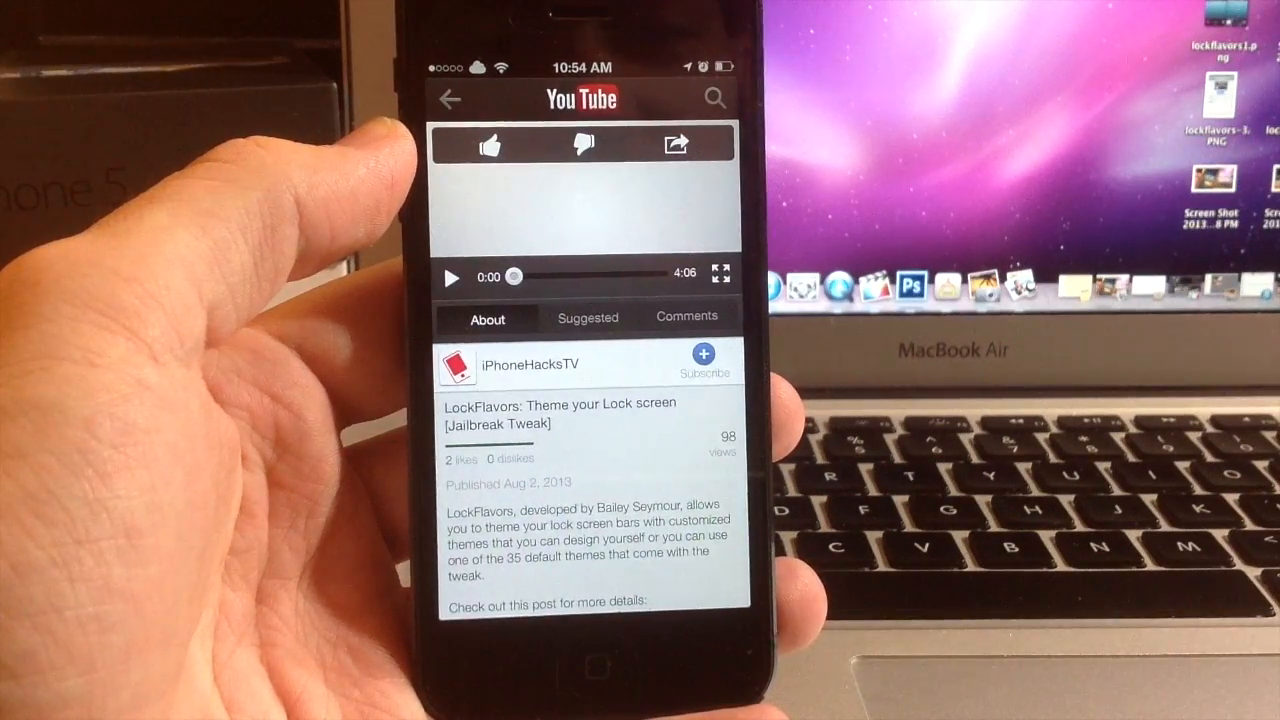
{"action": "left_click", "coordinate": [450, 277]}
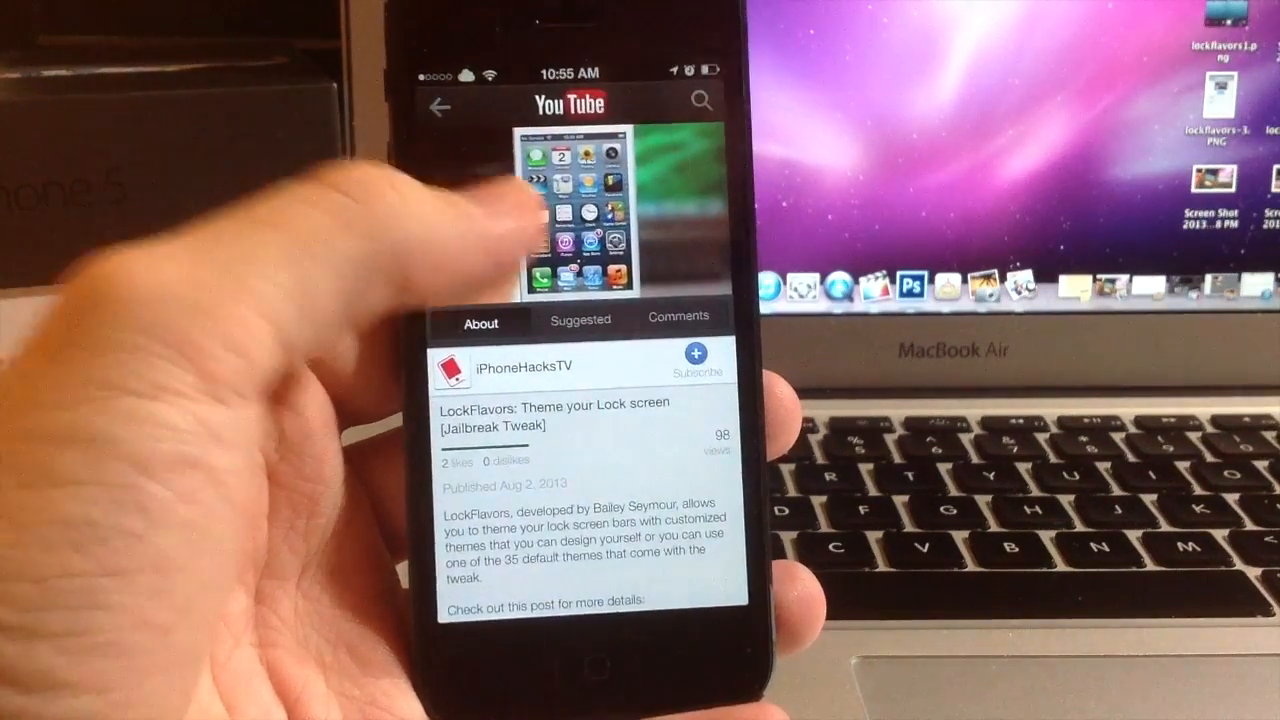
{"action": "left_click", "coordinate": [570, 215]}
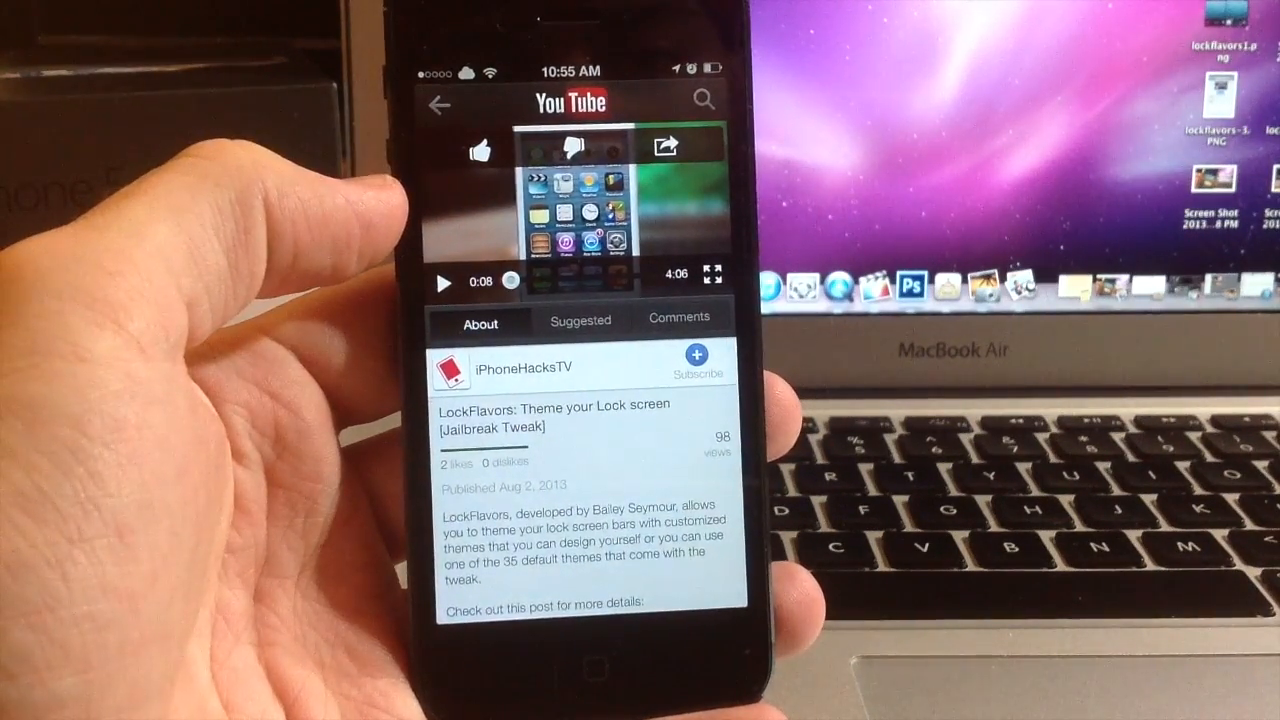